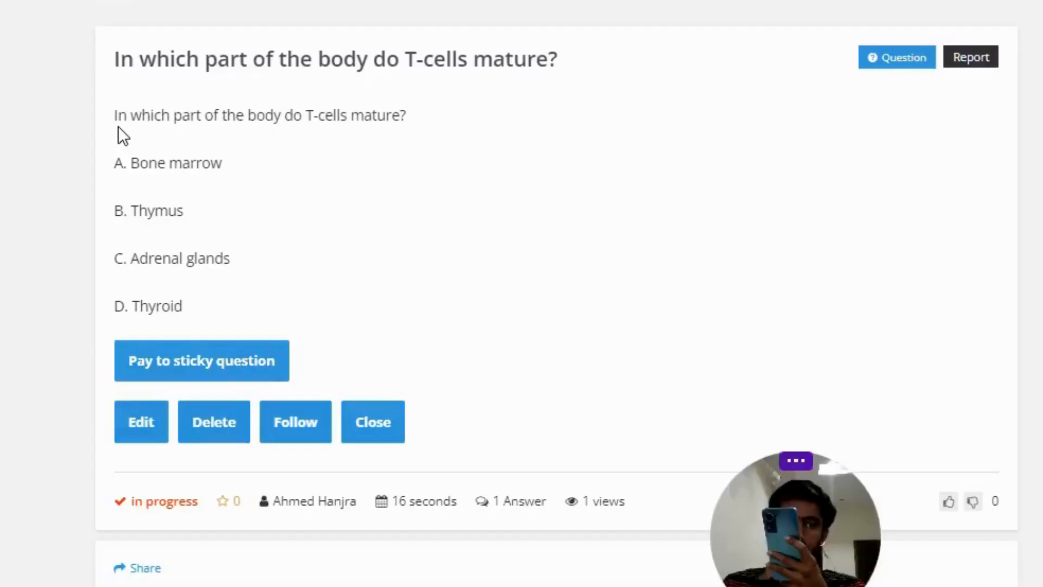
pyautogui.moveTo(246, 138)
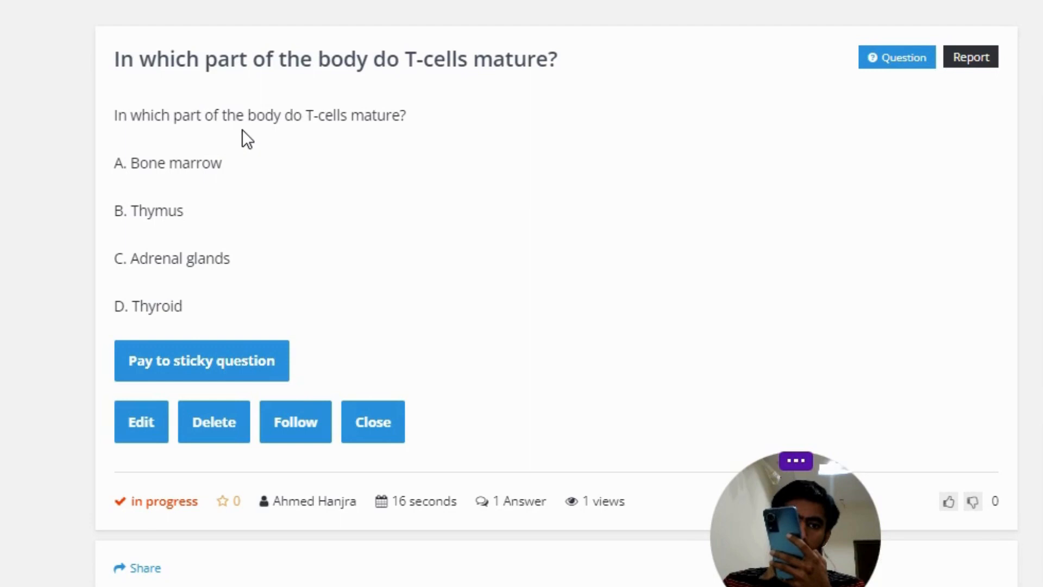
pyautogui.moveTo(378, 143)
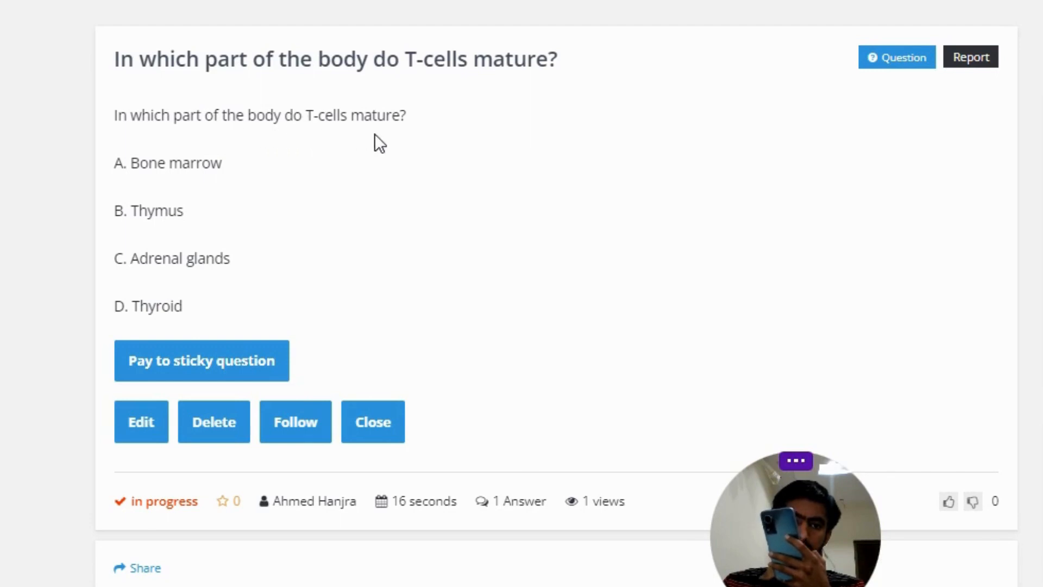
pyautogui.moveTo(154, 188)
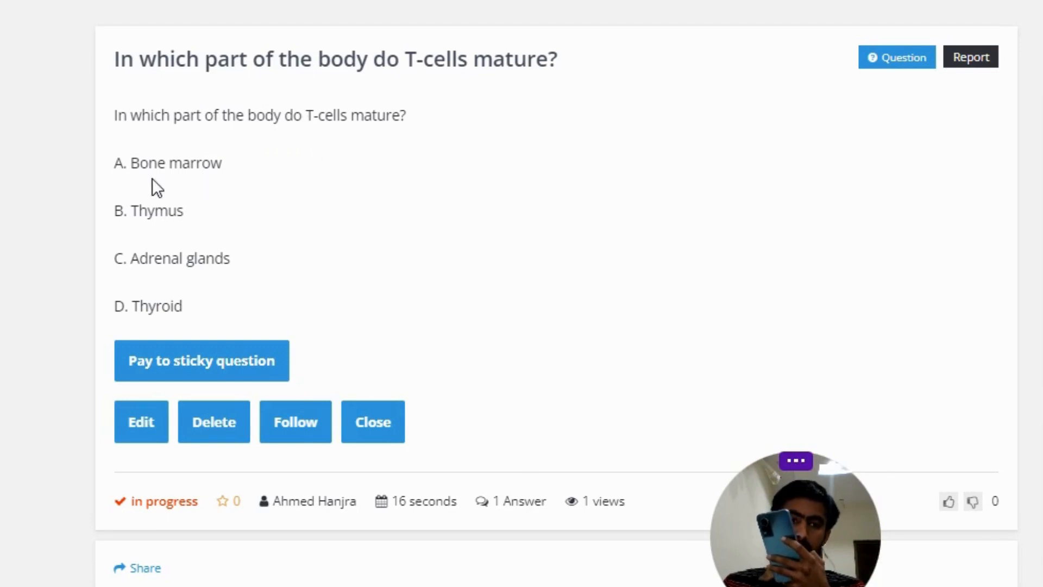
pyautogui.moveTo(194, 239)
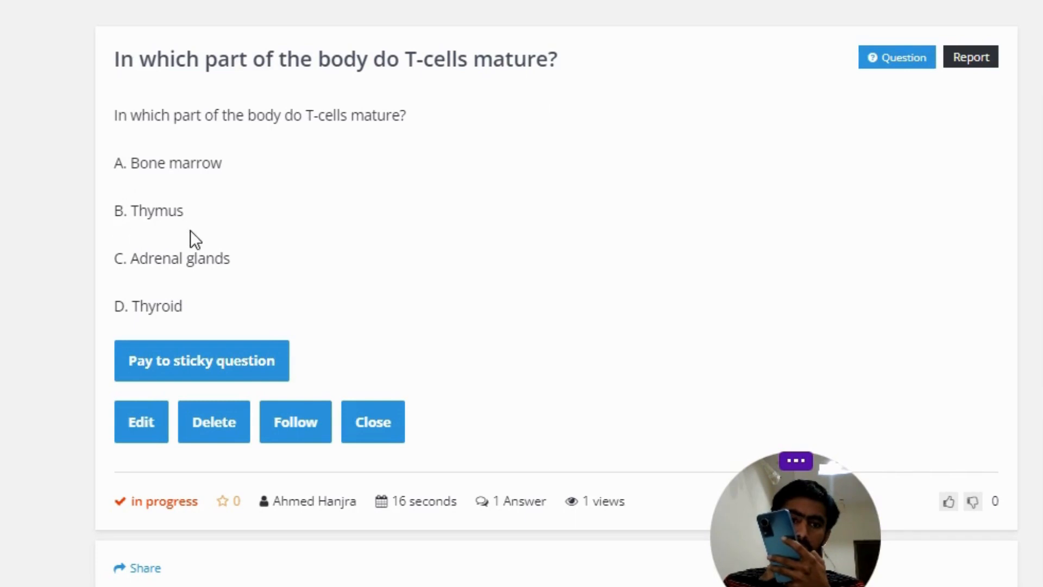
pyautogui.moveTo(238, 285)
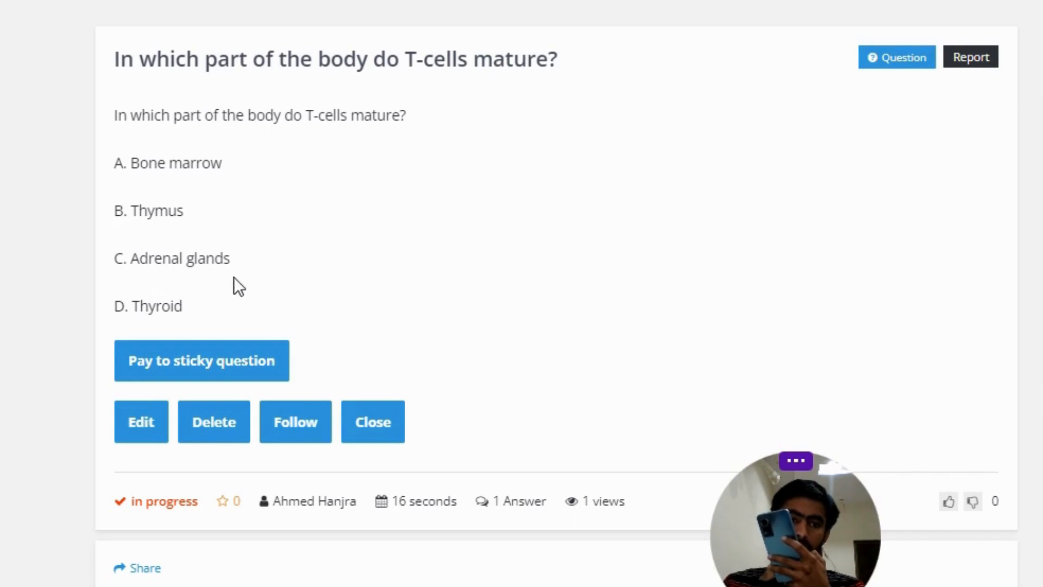
pyautogui.moveTo(200, 333)
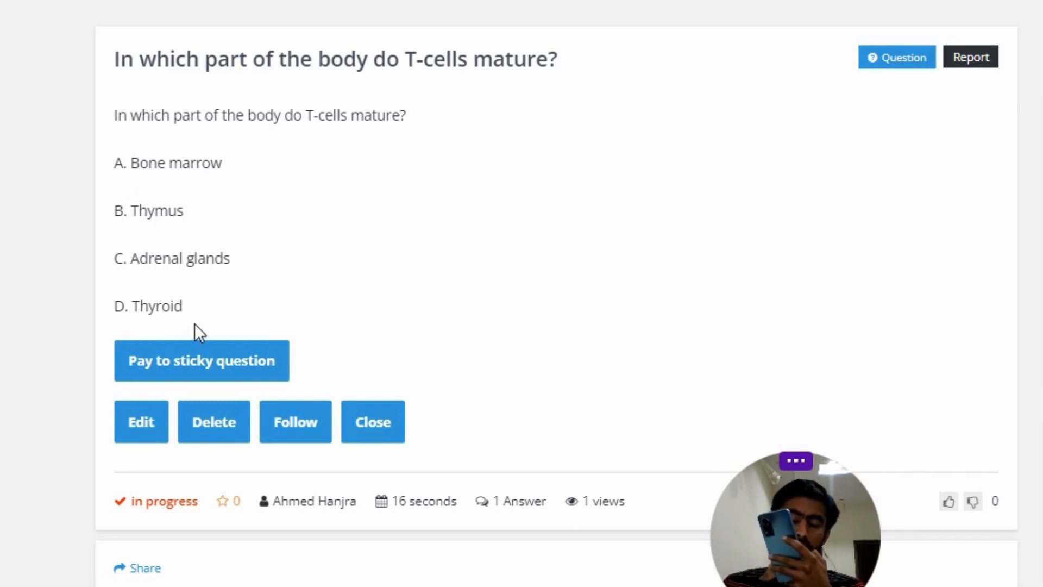
pyautogui.scroll(-3)
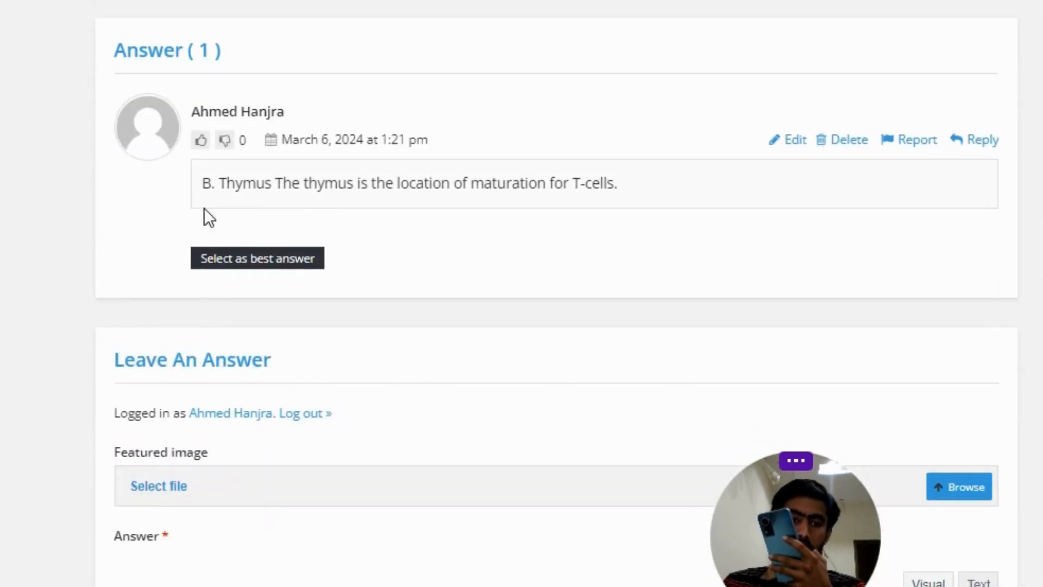
pyautogui.moveTo(356, 209)
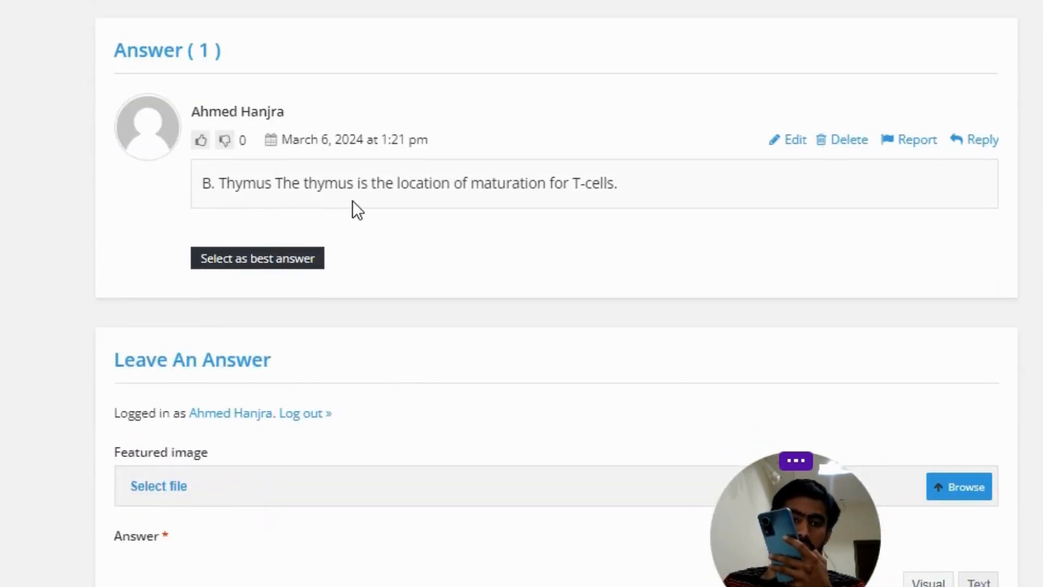
pyautogui.moveTo(515, 209)
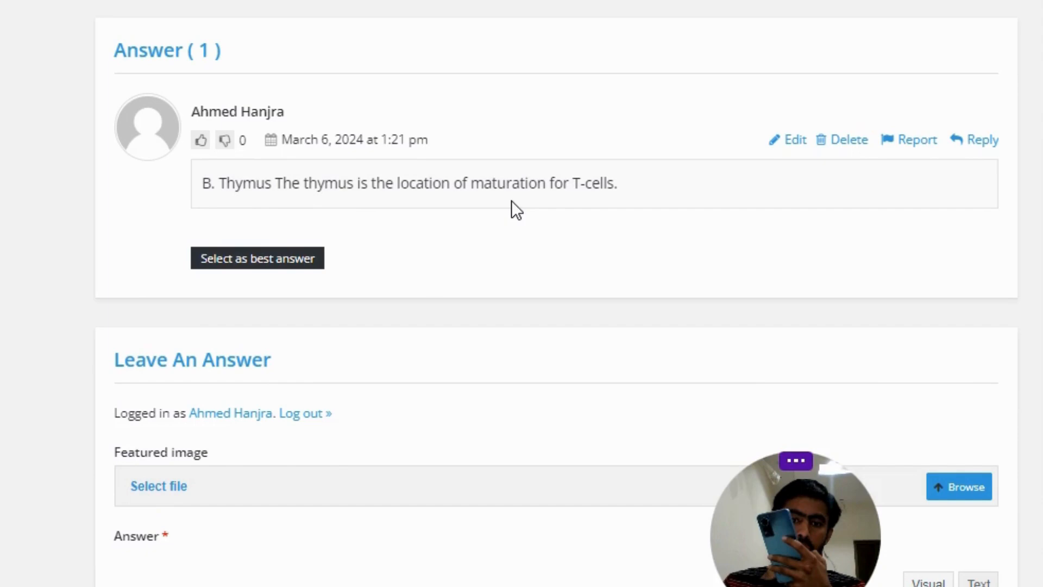
pyautogui.moveTo(581, 210)
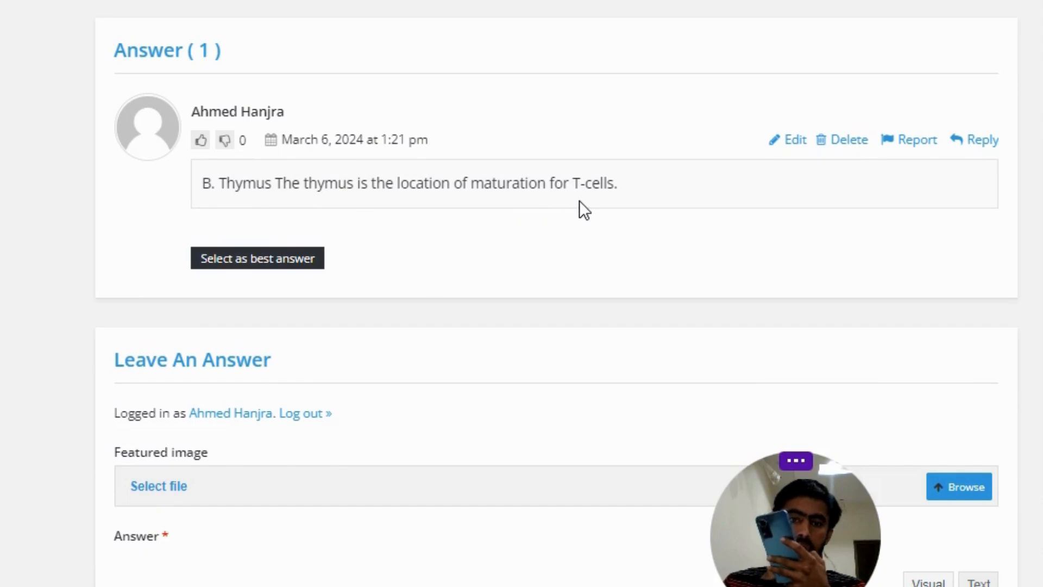